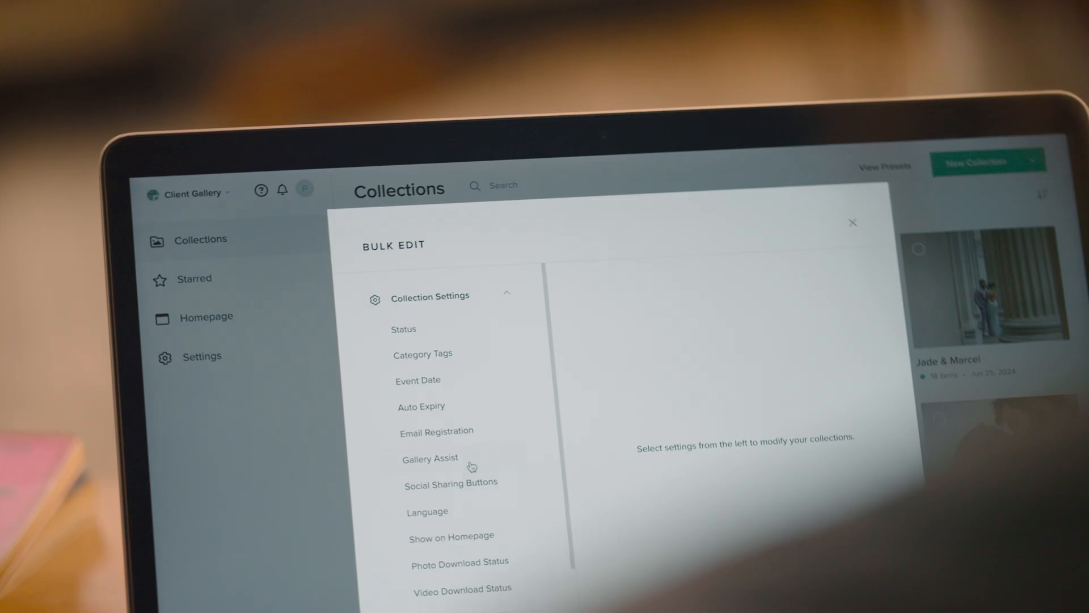
Step: Pick a collection setting to change across the selected collections in Bulk Edit
click(430, 457)
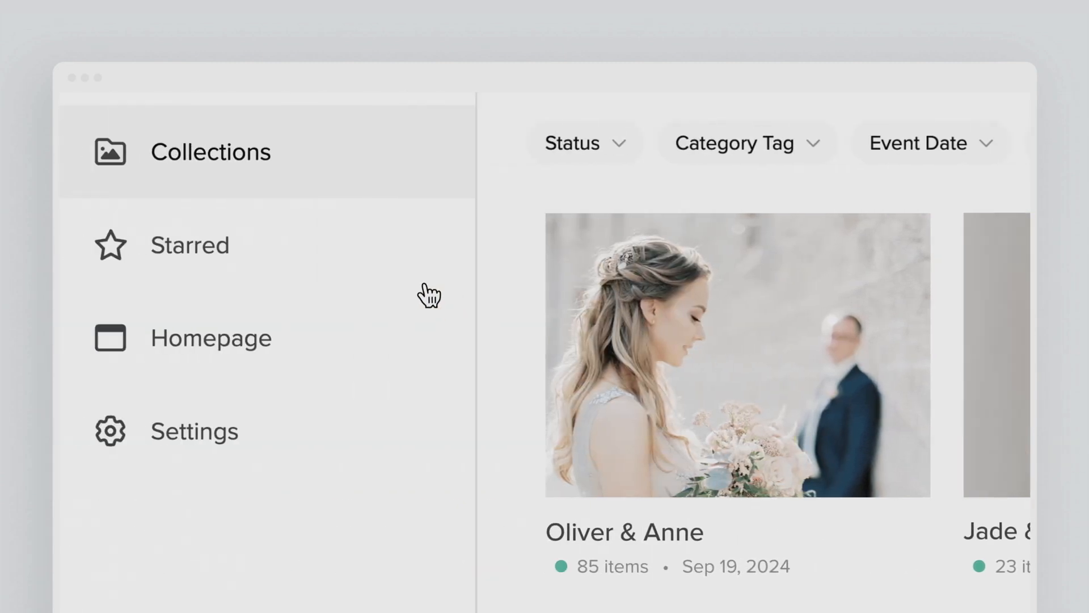
Step: Open Starred from the sidebar to list the three starred collections
click(190, 244)
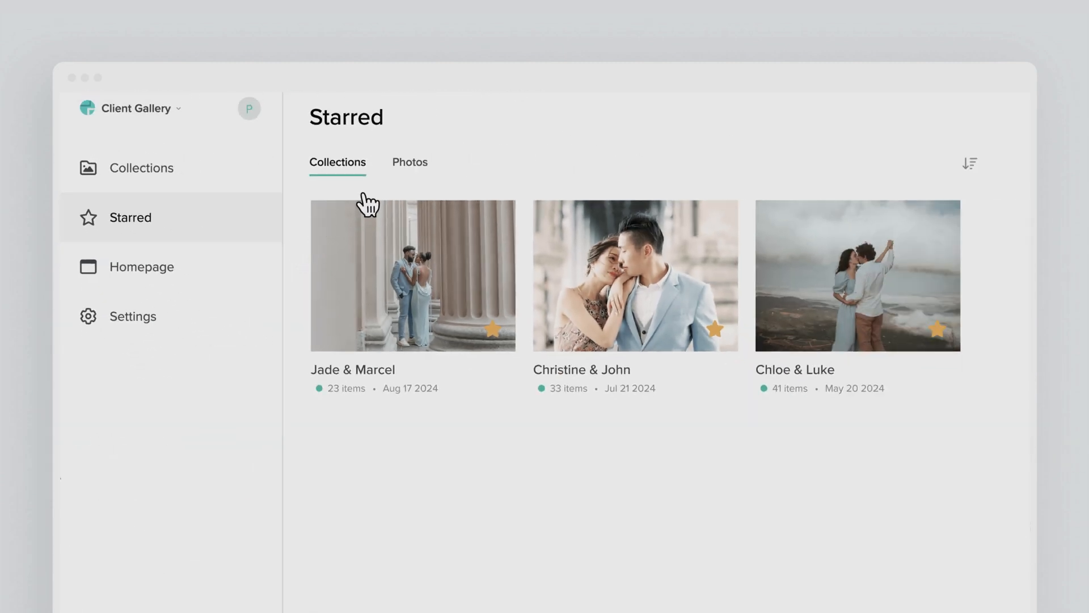
click(410, 162)
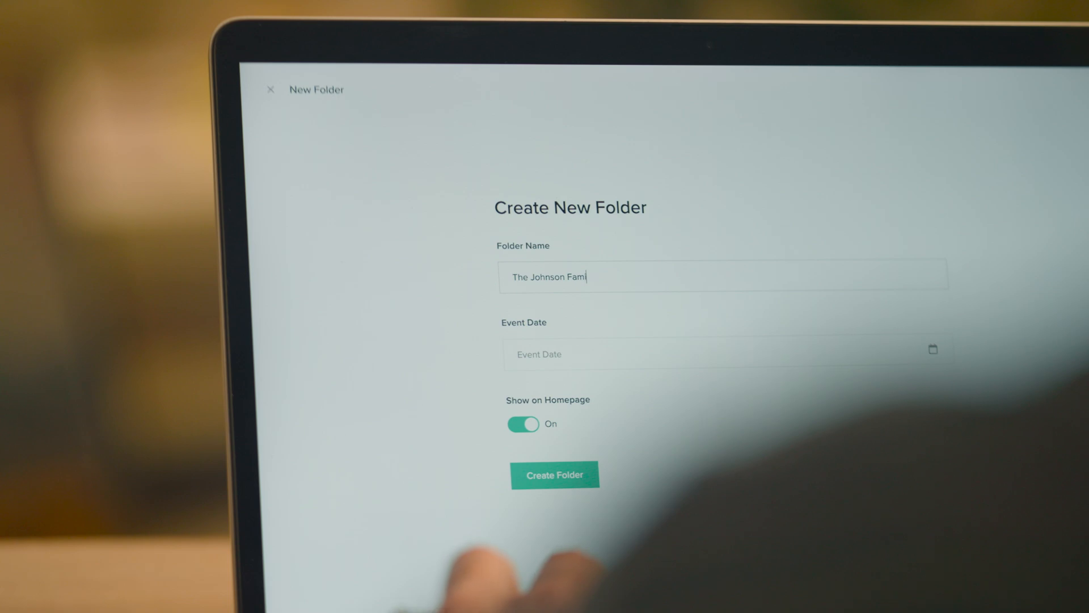
Step: Create the 'The Johnson Fam' folder and copy its direct share link
click(555, 474)
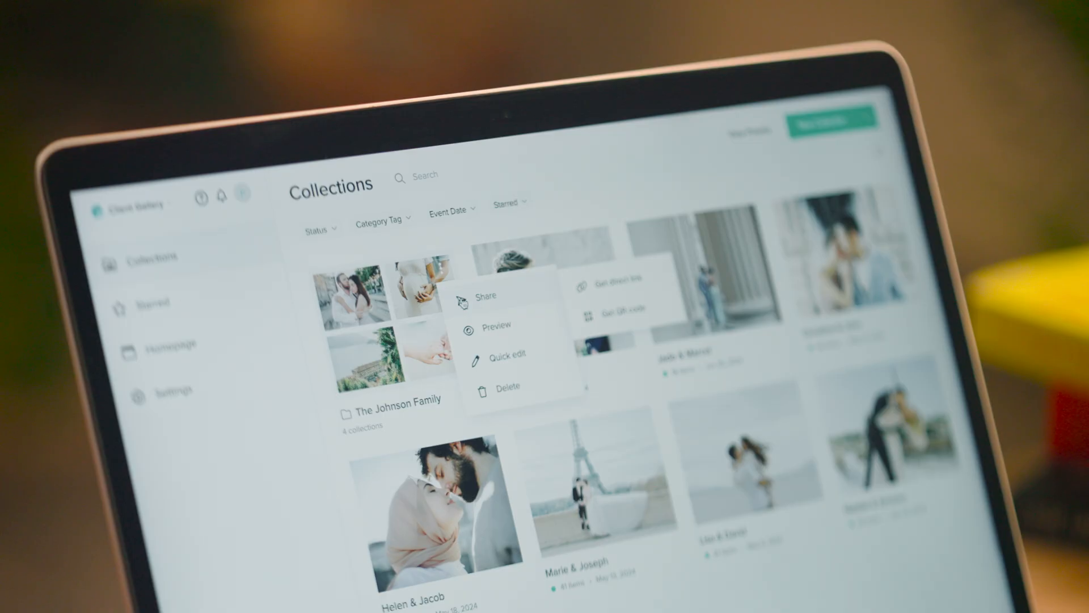
click(610, 285)
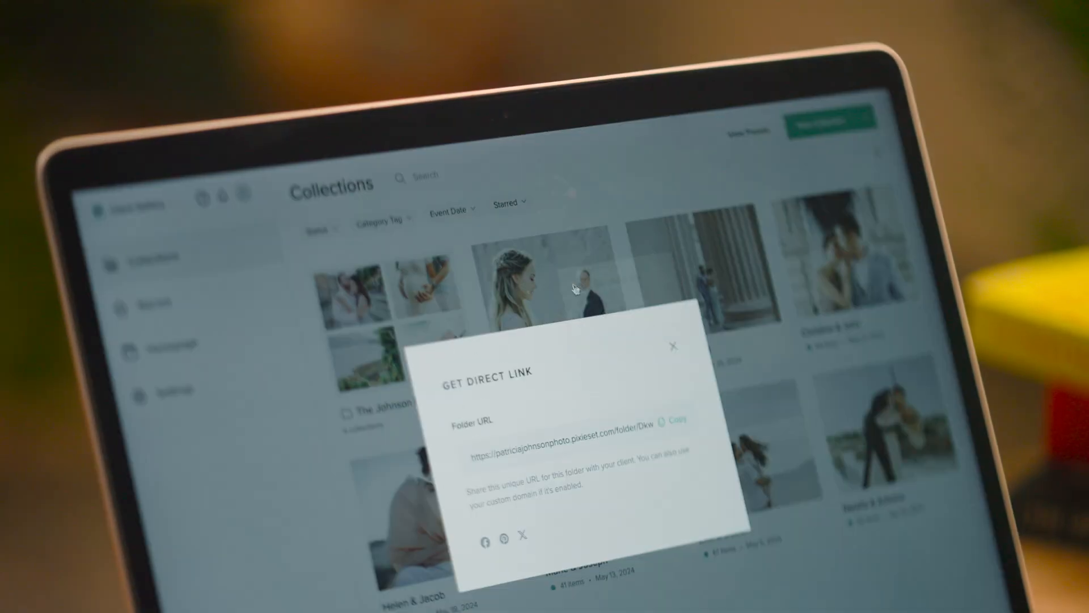
click(677, 420)
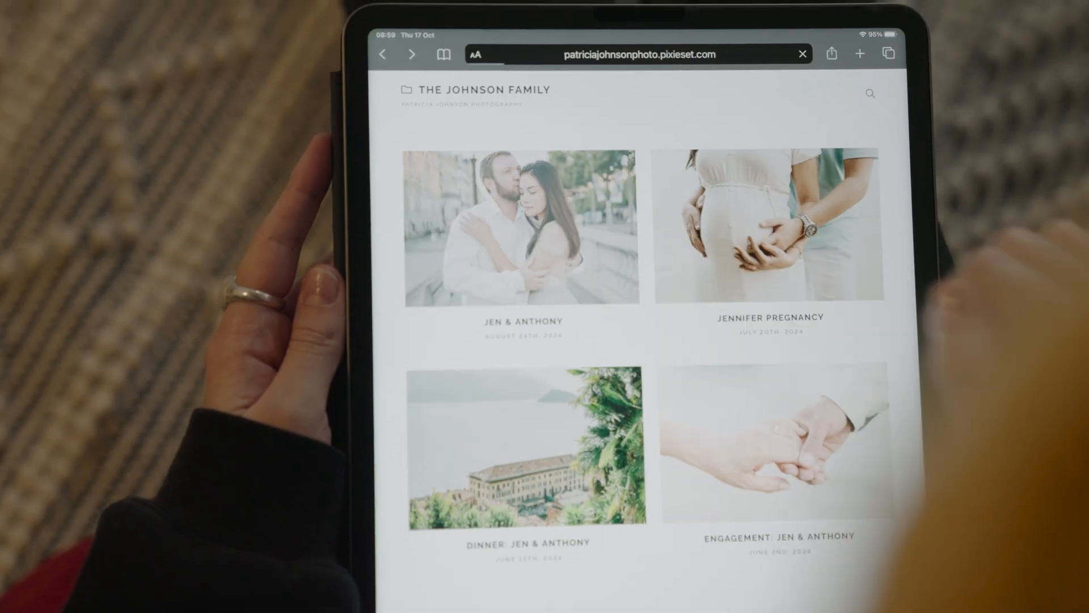
click(520, 228)
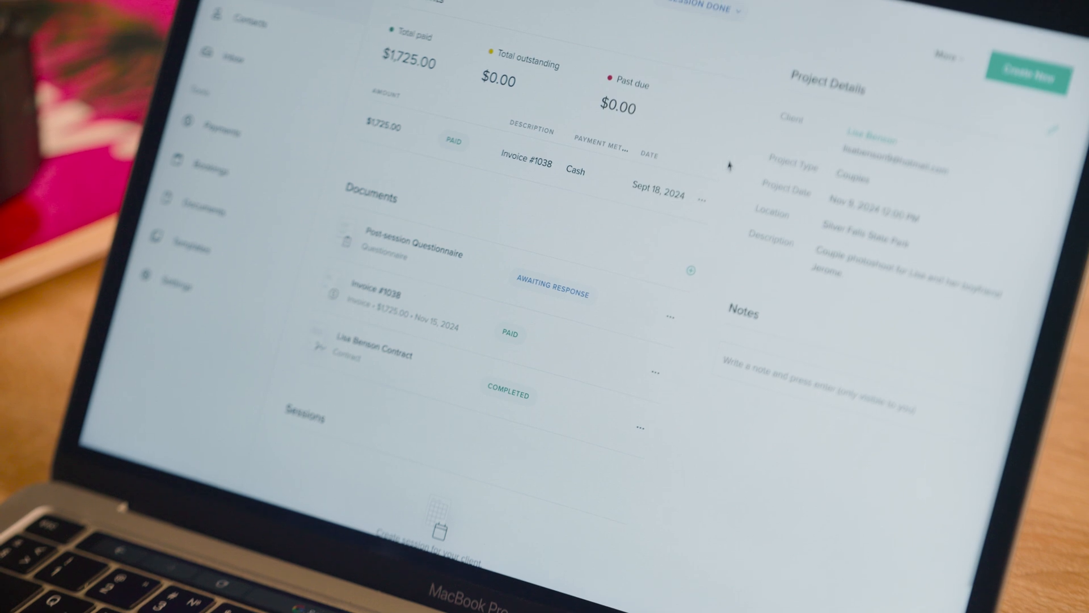
Step: Add a note to Lisa's project that the gallery was delivered November 19
scroll(up, 3)
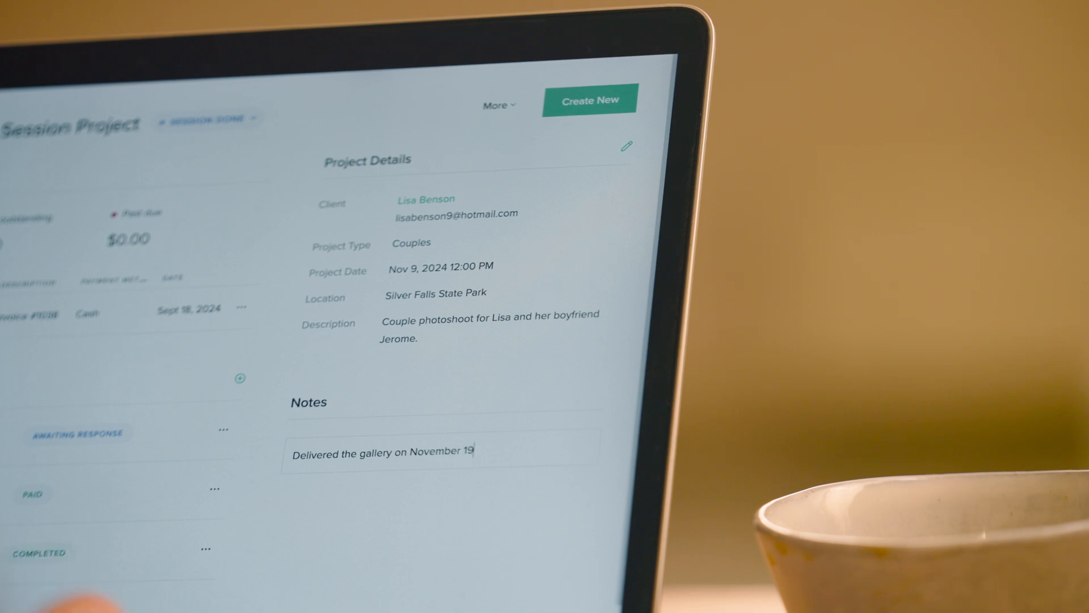
text(th)
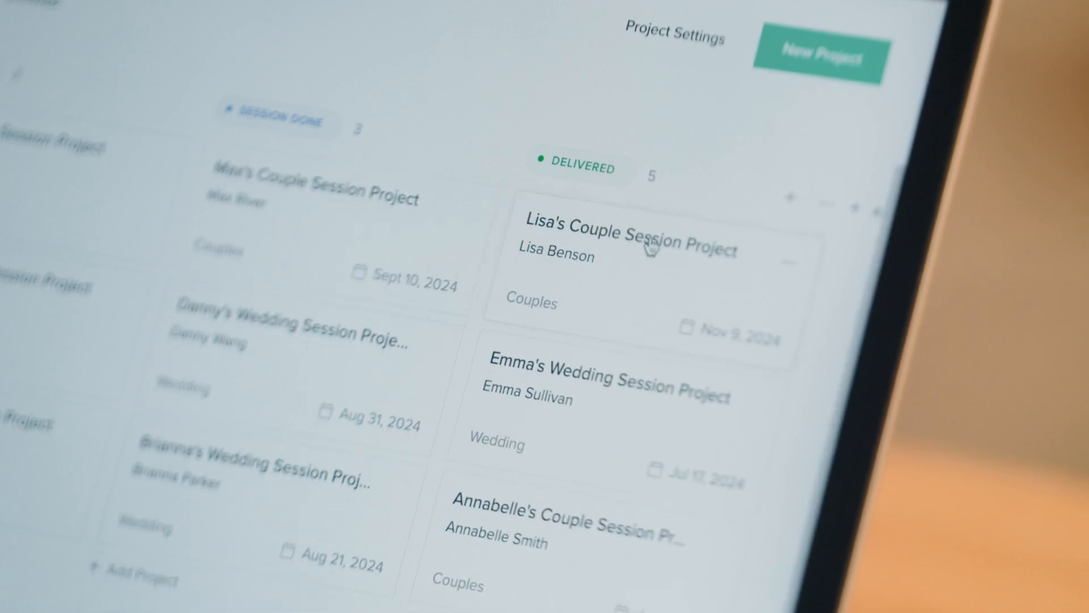
Step: Add a new project board stage named 'Editing'
click(635, 114)
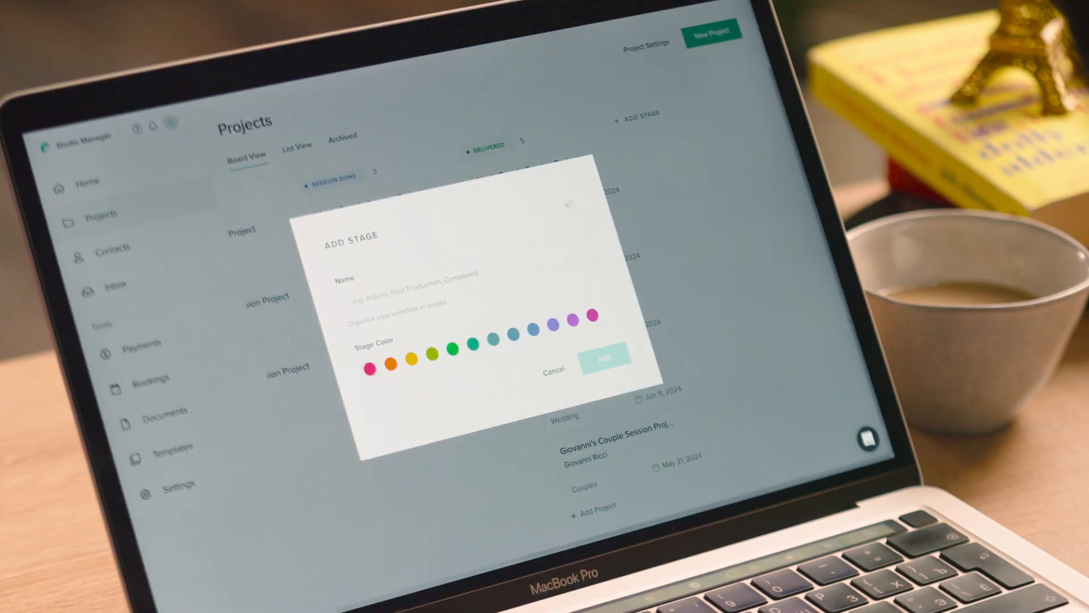
text(Editing)
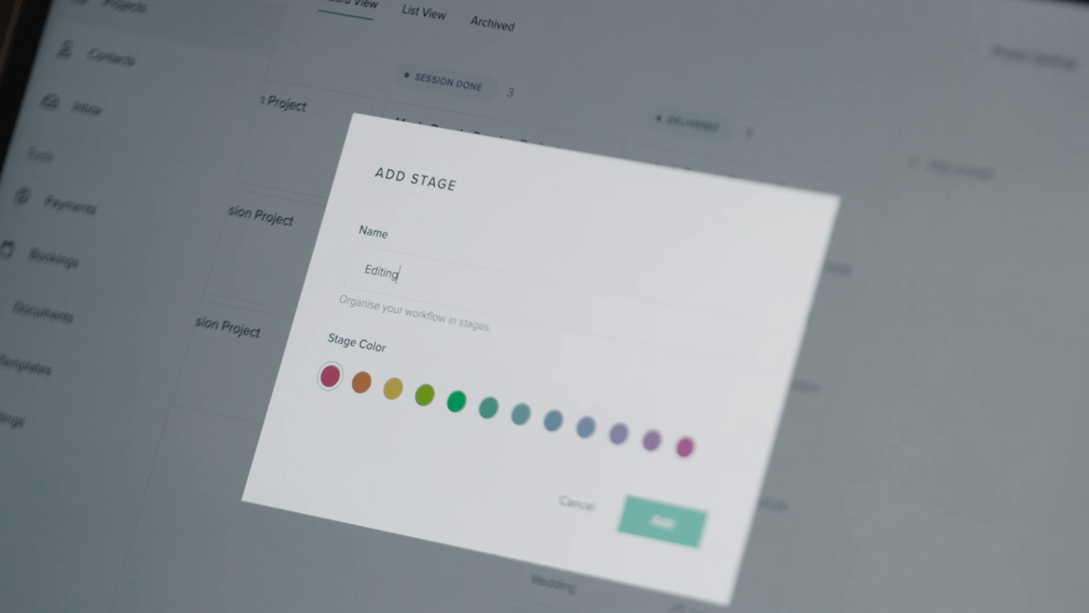